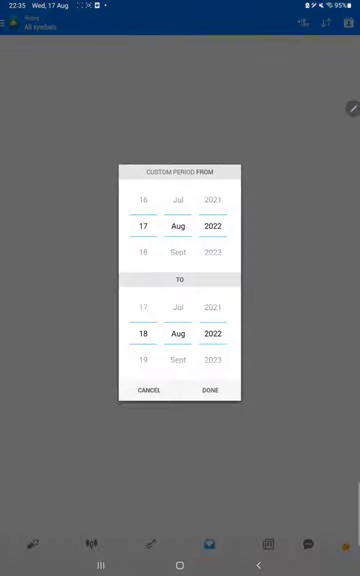
Step: Apply the custom history period from 17 Aug 2022 to 18 Aug 2022
left_click(212, 390)
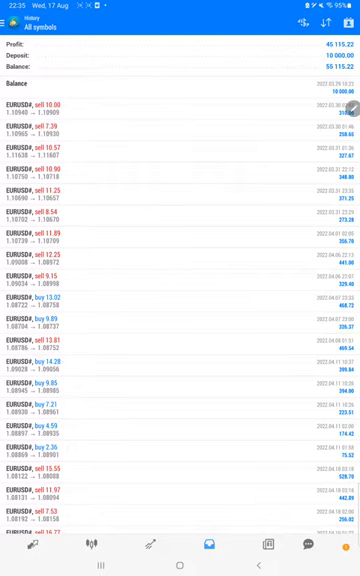
scroll("down", 3)
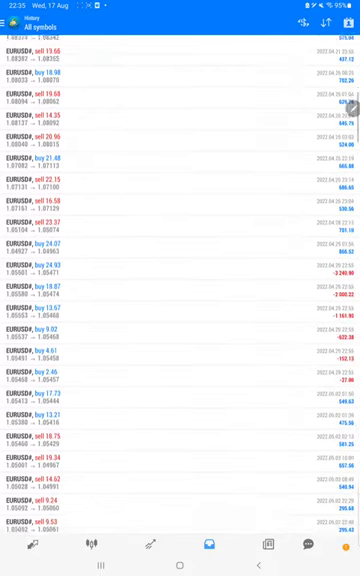
scroll("down", 3)
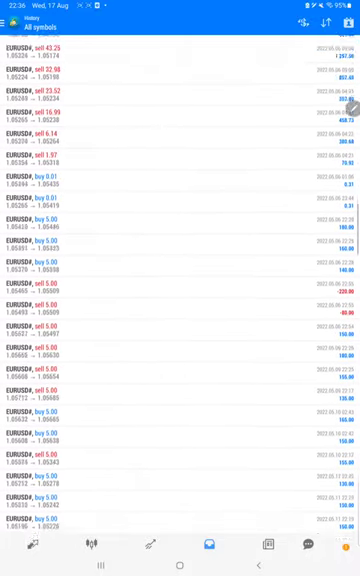
scroll("down", 3)
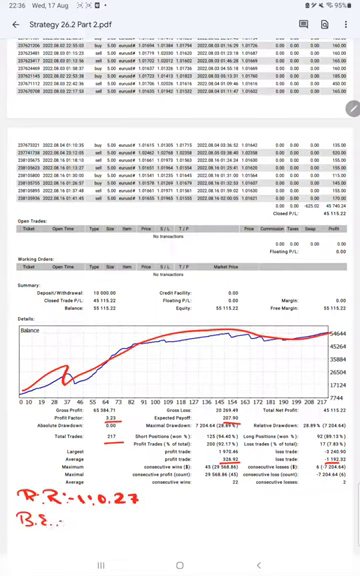
Step: Write the break-even note 781 beneath the strategy report's results table
type("781")
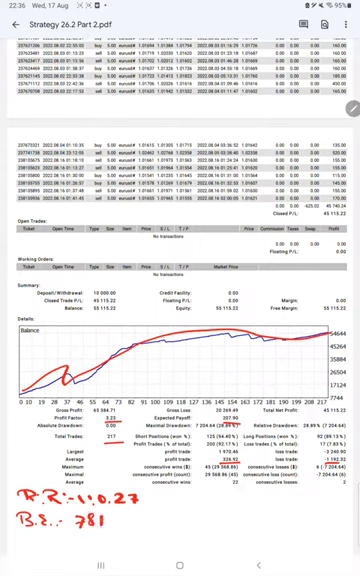